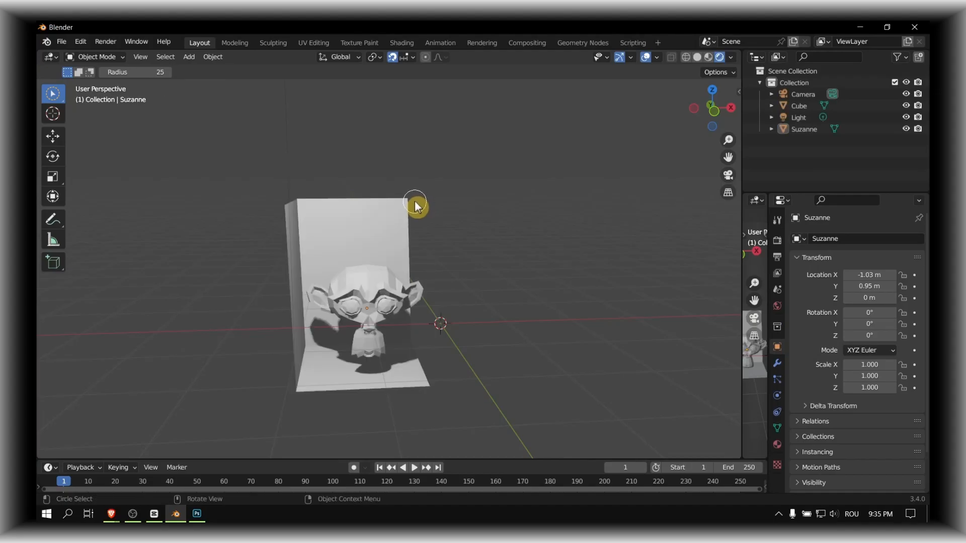
mouse_move(724, 229)
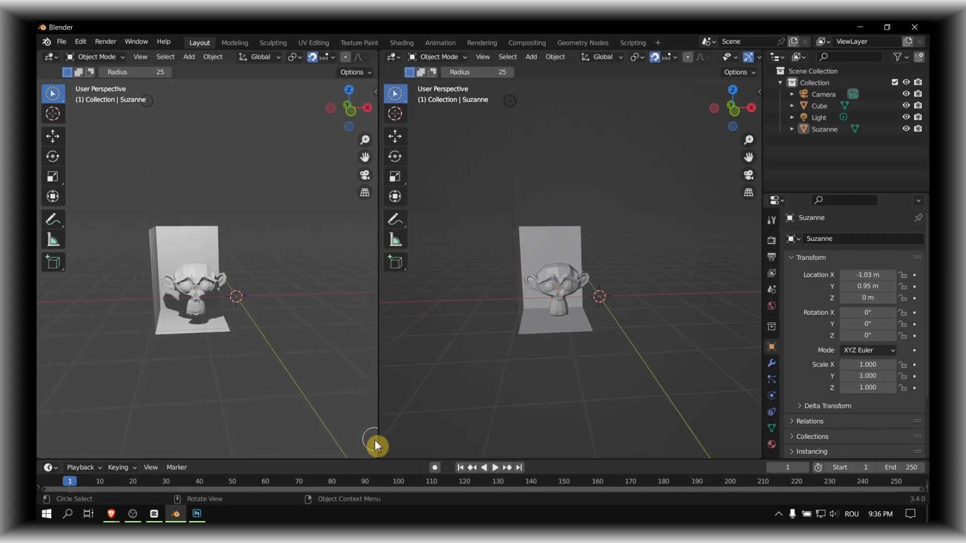
mouse_move(376, 444)
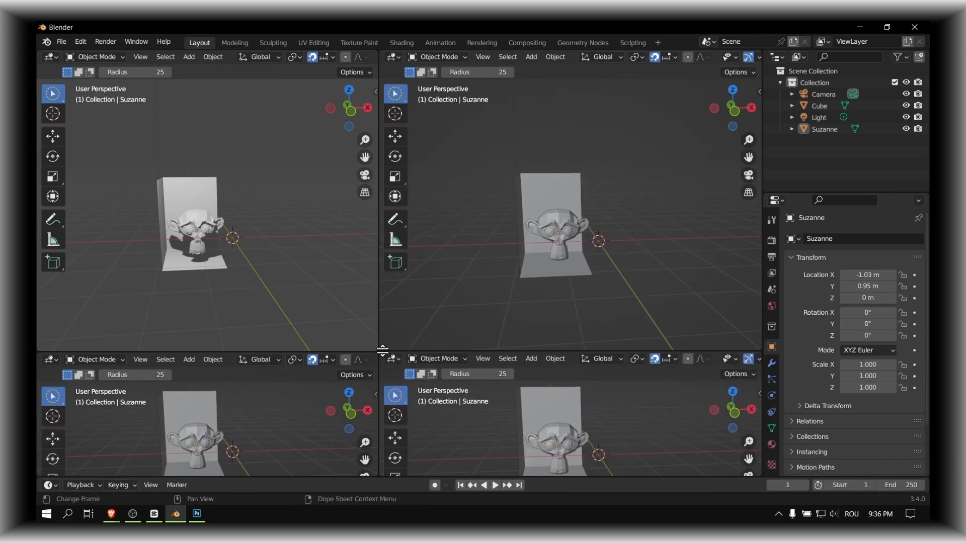
mouse_move(382, 350)
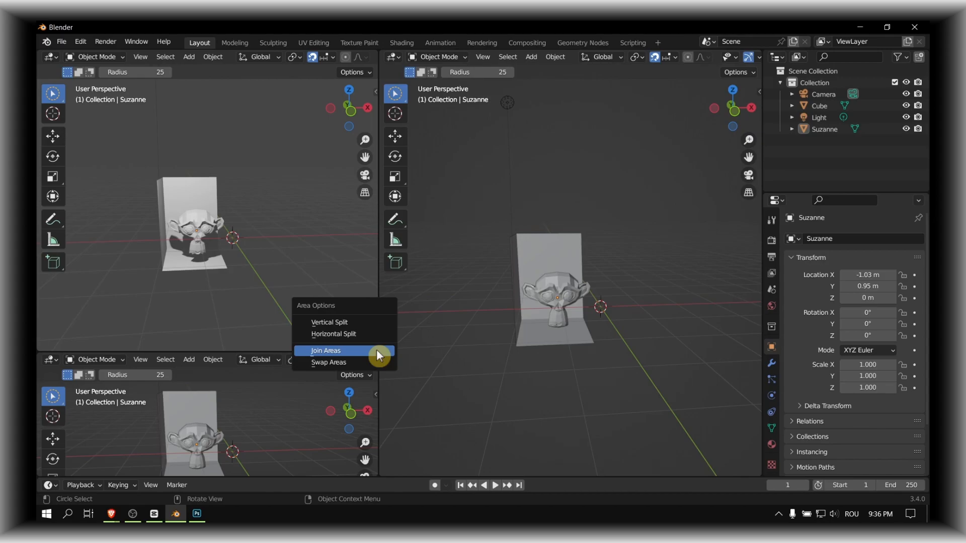
Join the lower-right viewport into the right-hand view of the Suzanne scene
left_click(325, 350)
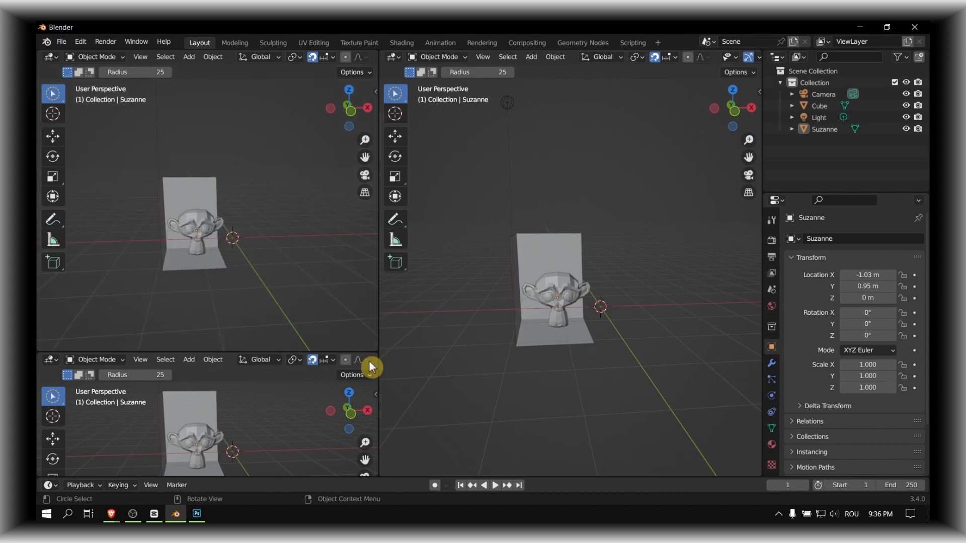
mouse_move(375, 352)
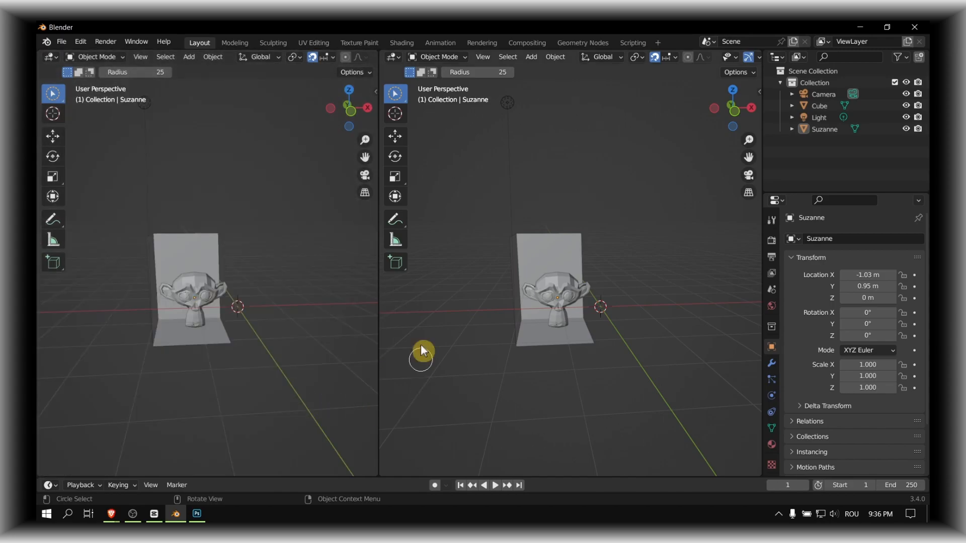
mouse_move(387, 475)
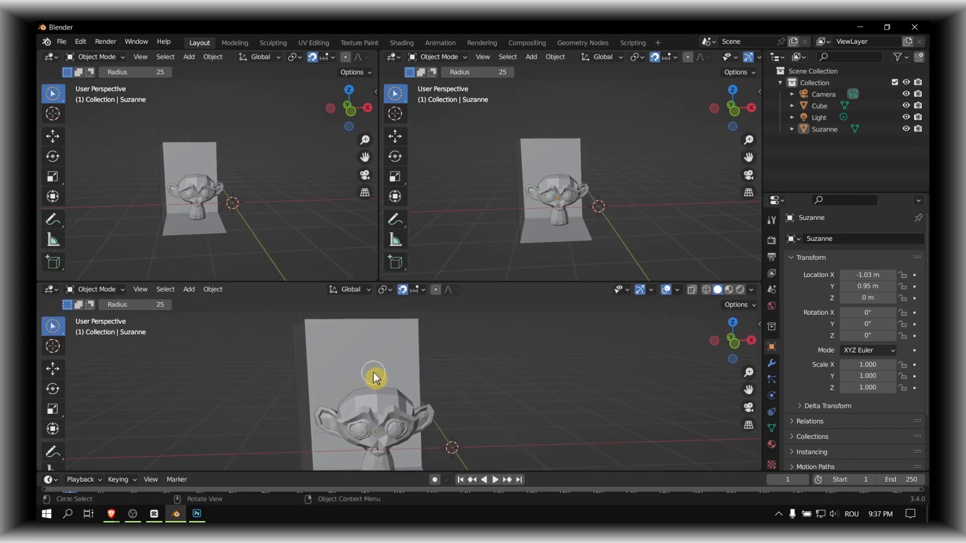
Show the Object Context Menu in the wide lower close-up view of Suzanne
right_click(374, 376)
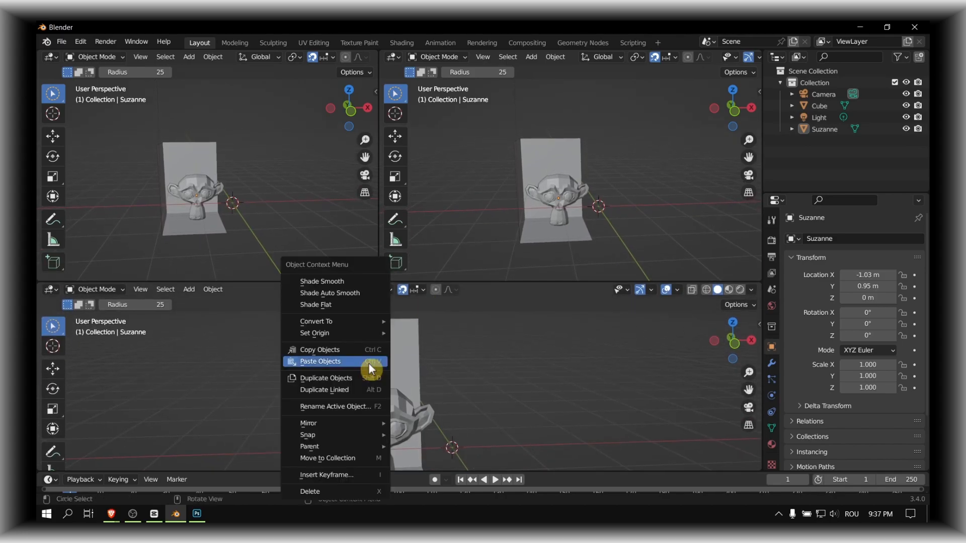